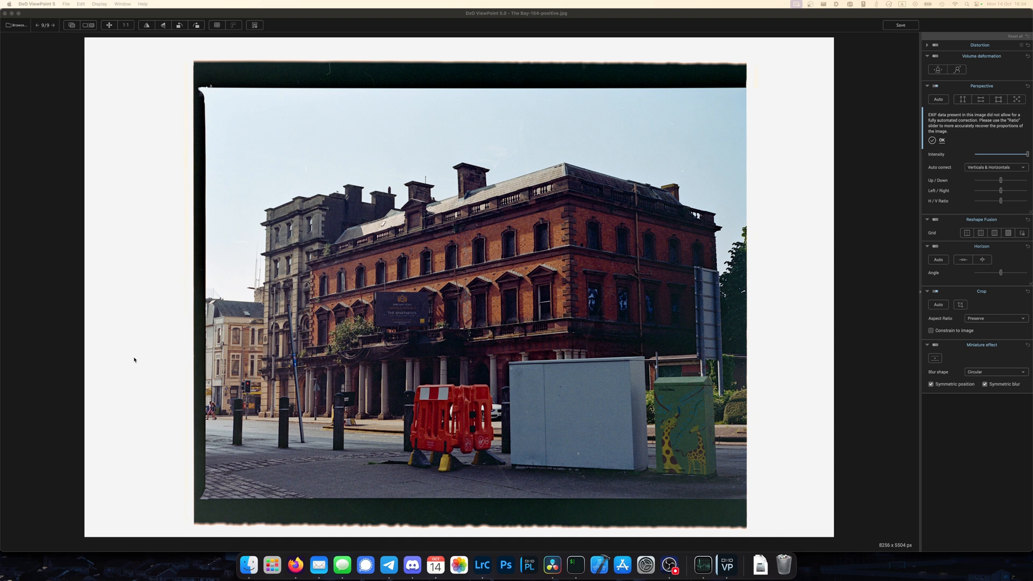
pyautogui.moveTo(258, 341)
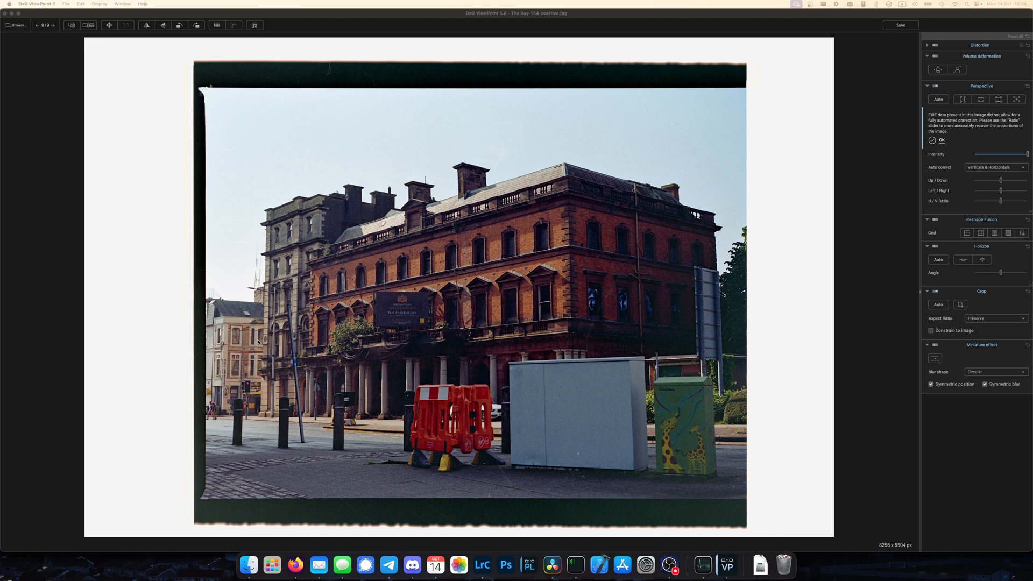
pyautogui.moveTo(382, 307)
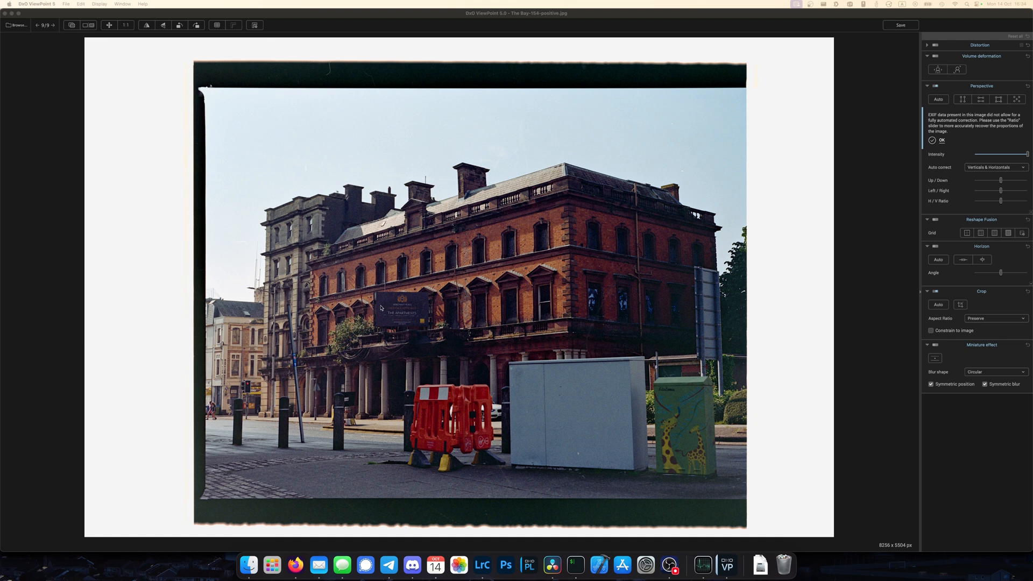
pyautogui.moveTo(386, 357)
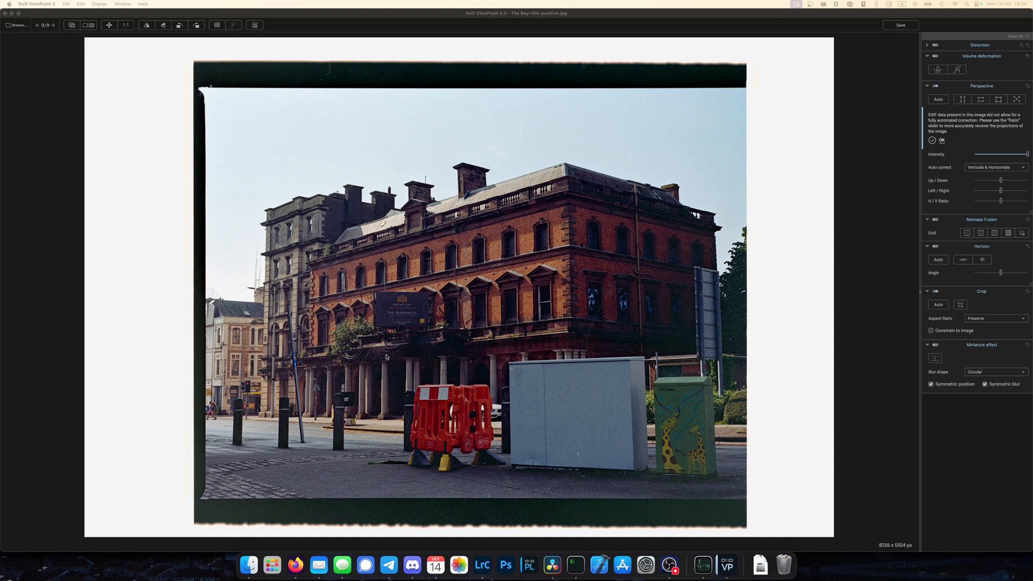
pyautogui.moveTo(372, 374)
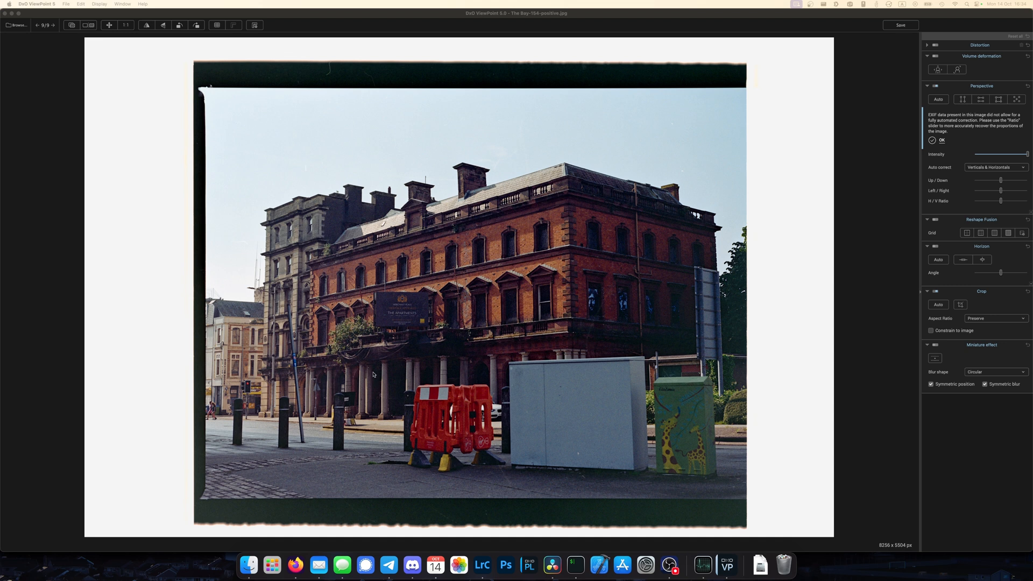
pyautogui.moveTo(422, 303)
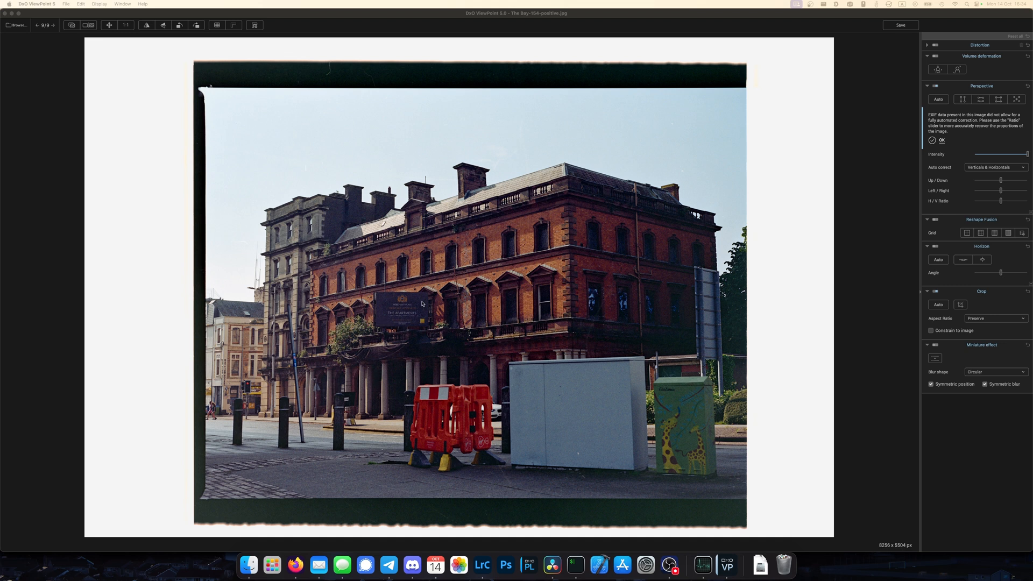
pyautogui.moveTo(397, 438)
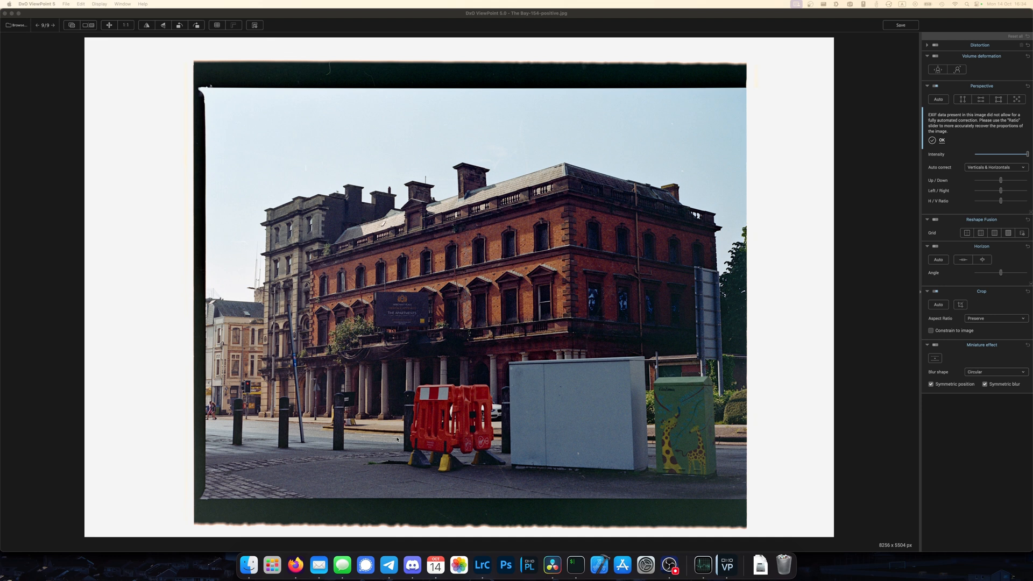
pyautogui.moveTo(672, 394)
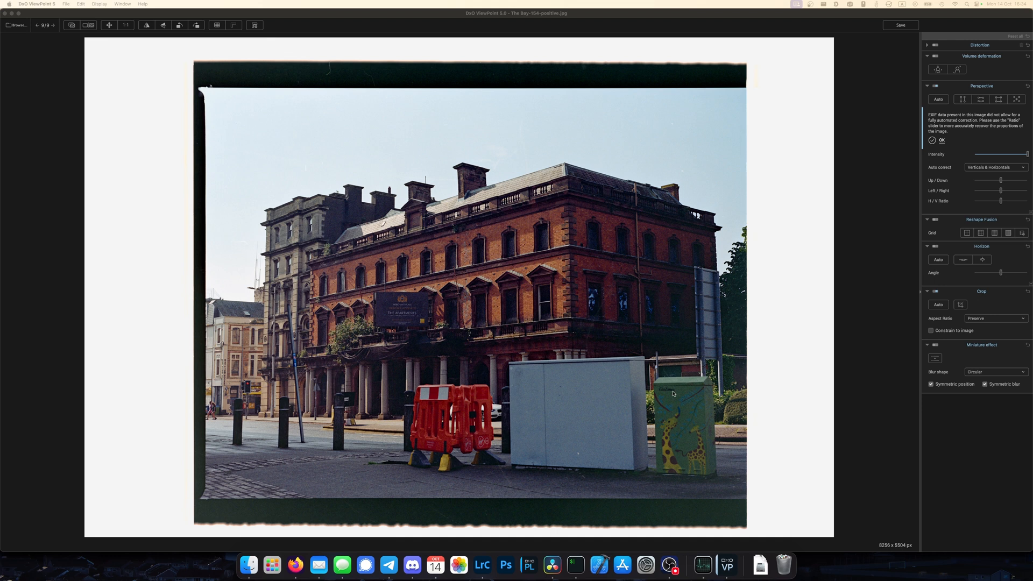
pyautogui.moveTo(283, 307)
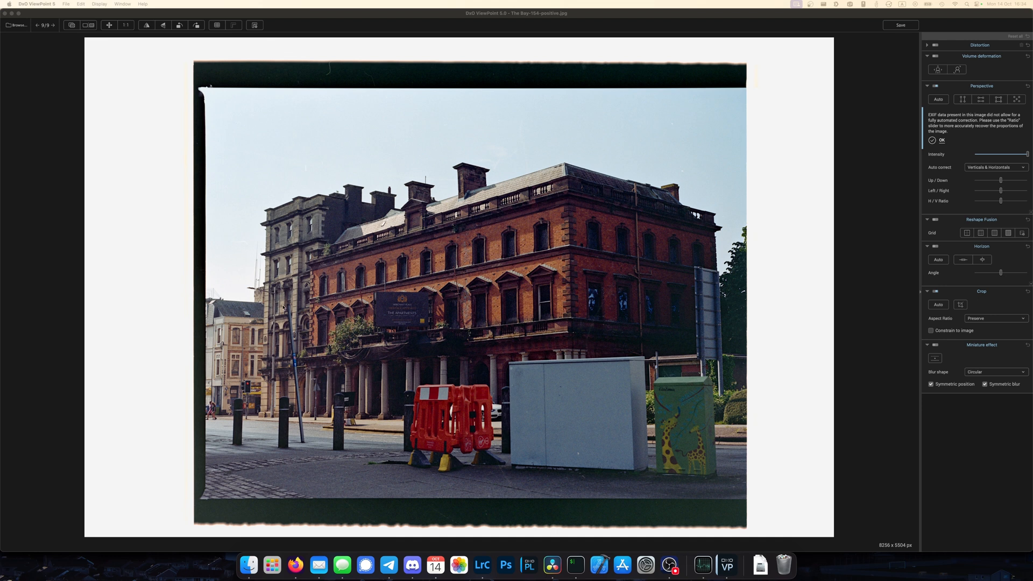
pyautogui.moveTo(746, 176)
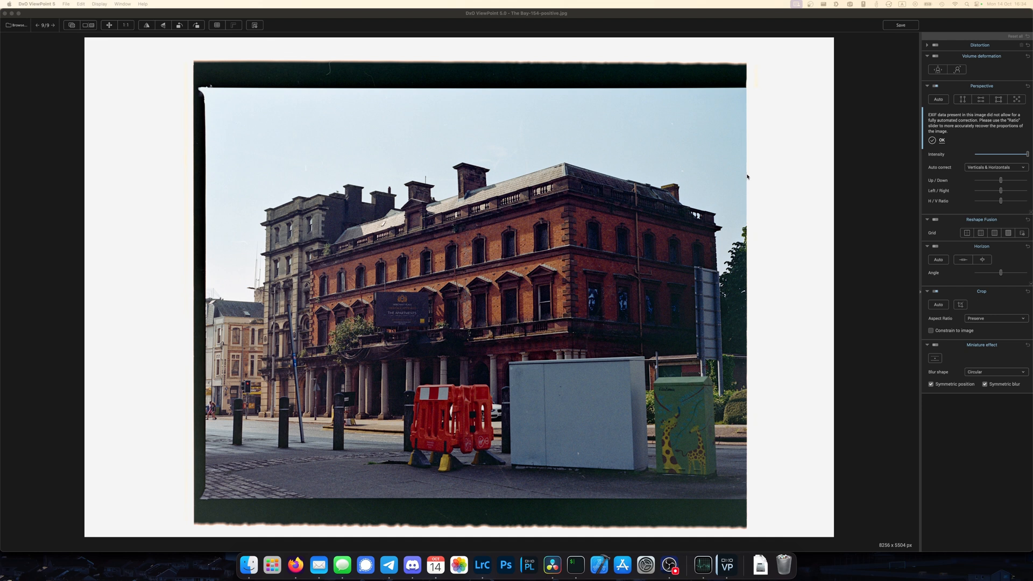
pyautogui.moveTo(772, 88)
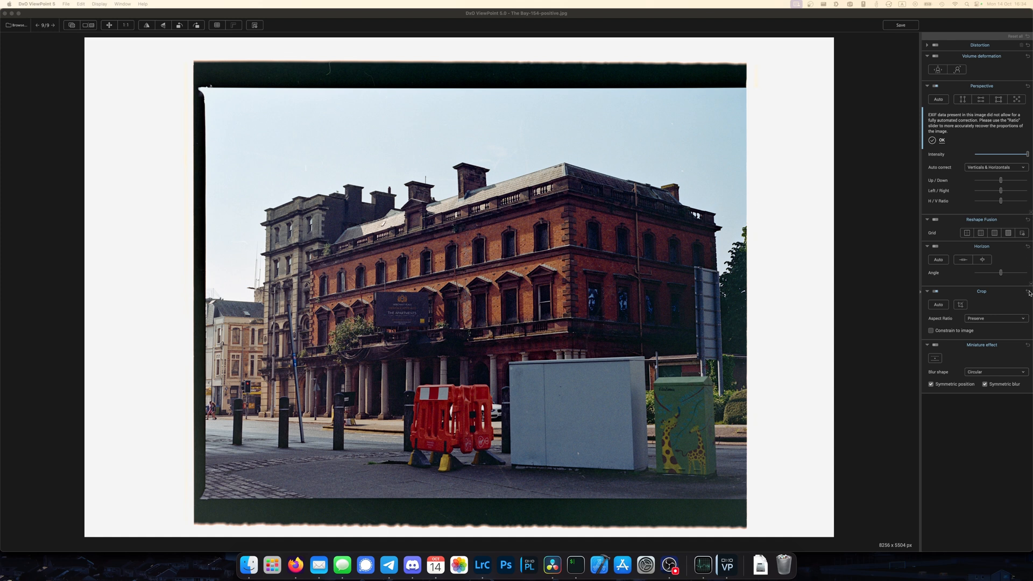
pyautogui.moveTo(564, 201)
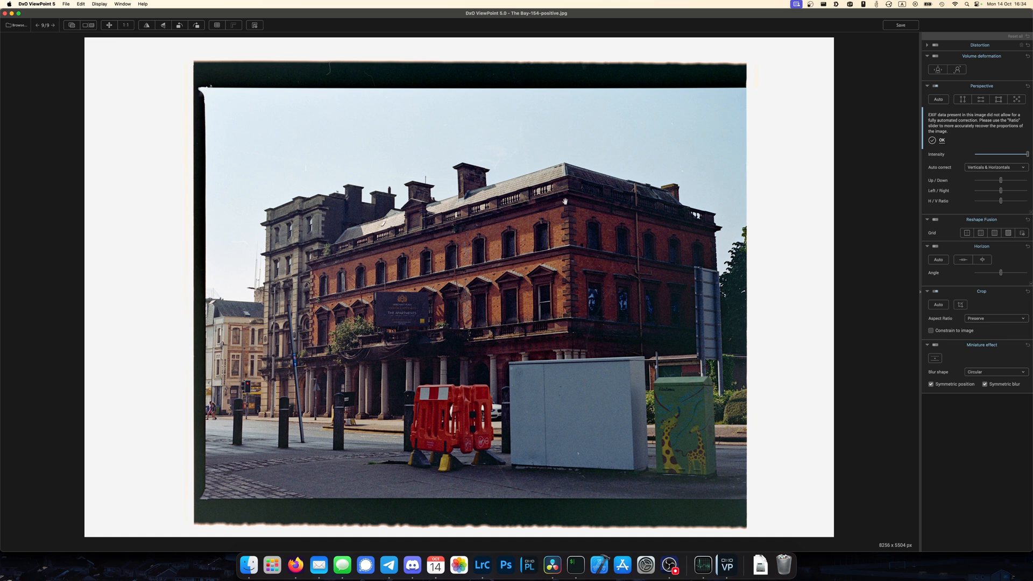
pyautogui.moveTo(256, 311)
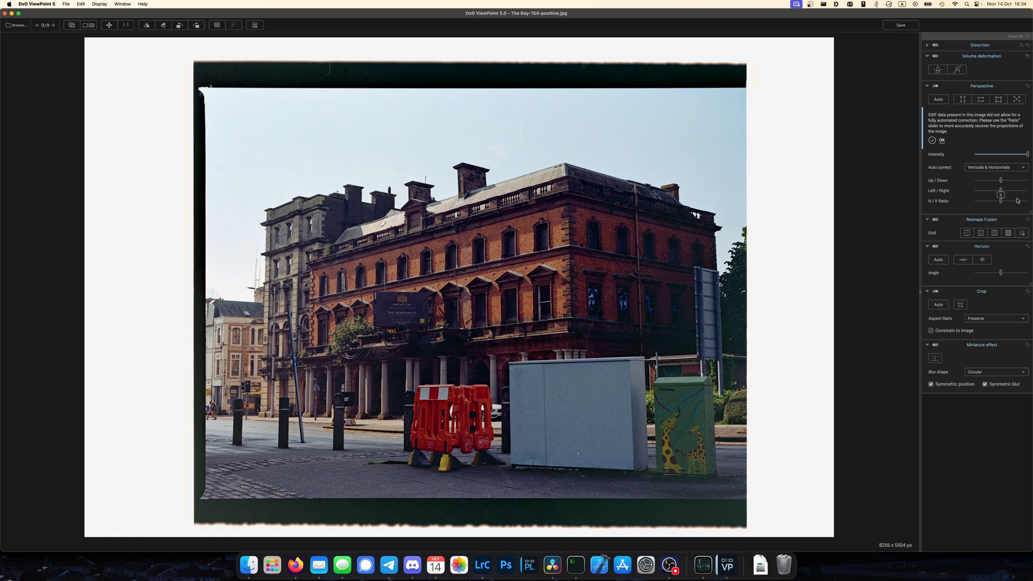
# Step: Auto-correct the brick building with Verticals & Horizontals perspective, then compare with the original
pyautogui.click(962, 99)
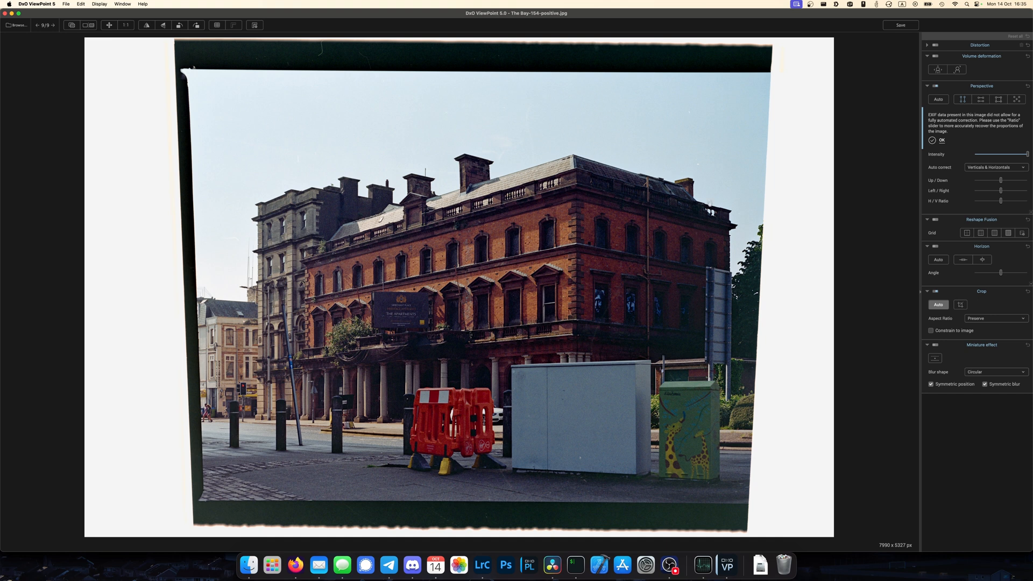
pyautogui.moveTo(716, 103)
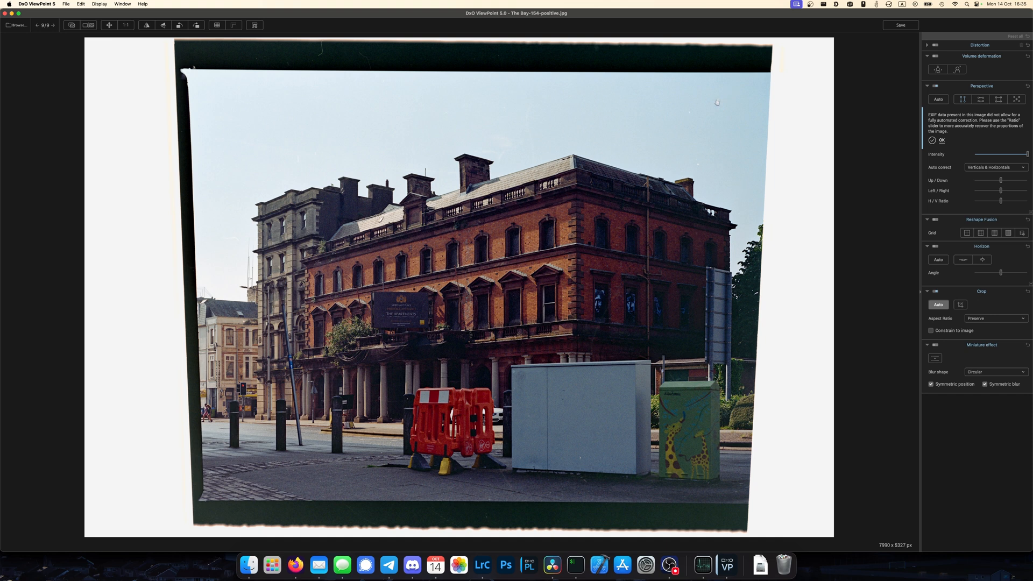
pyautogui.moveTo(833, 86)
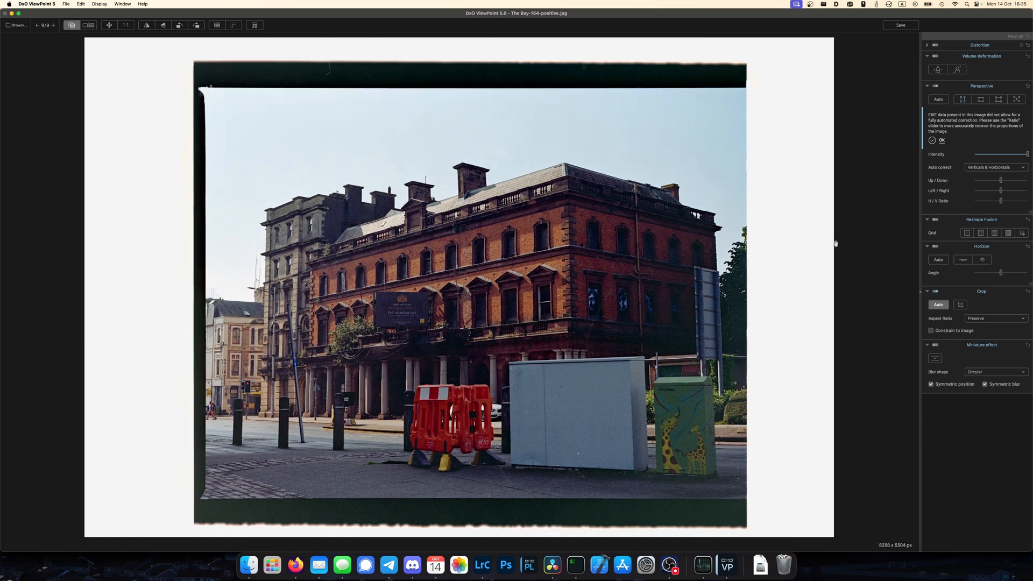
# Step: Crop the corrected building to 4:3 inside the film border, giving 5797 × 4348 pixels
pyautogui.click(959, 304)
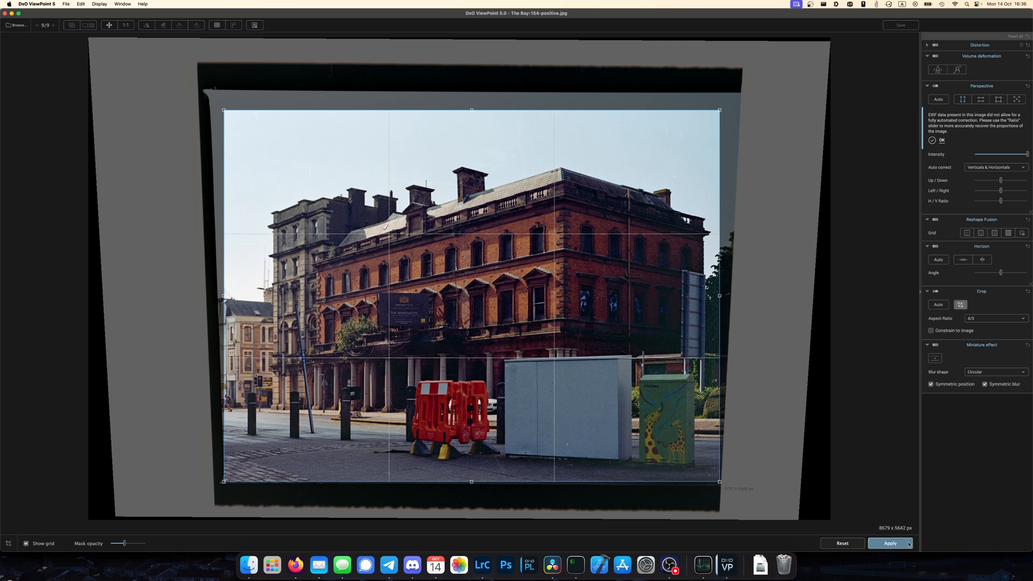
pyautogui.click(889, 544)
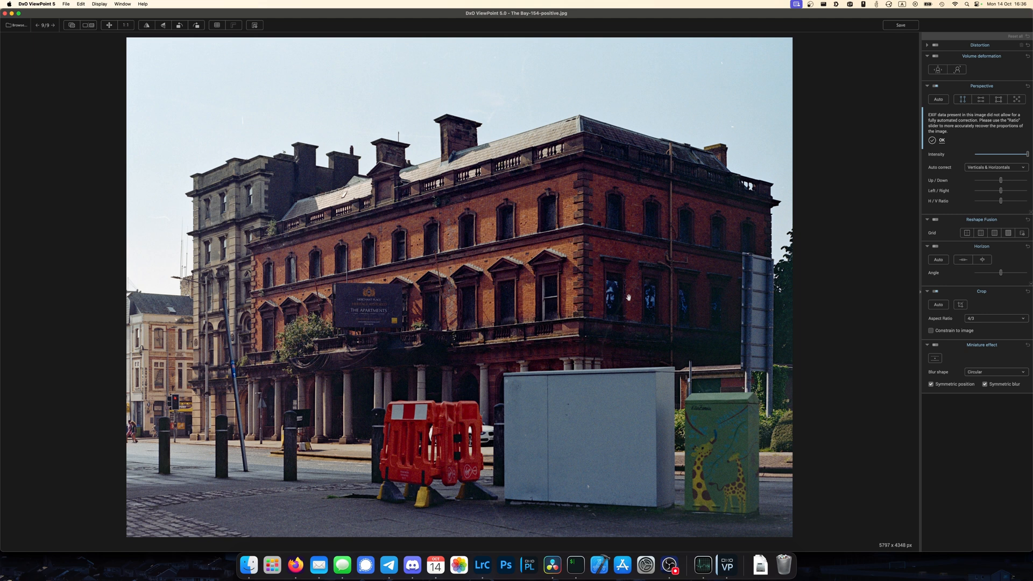
pyautogui.moveTo(502, 250)
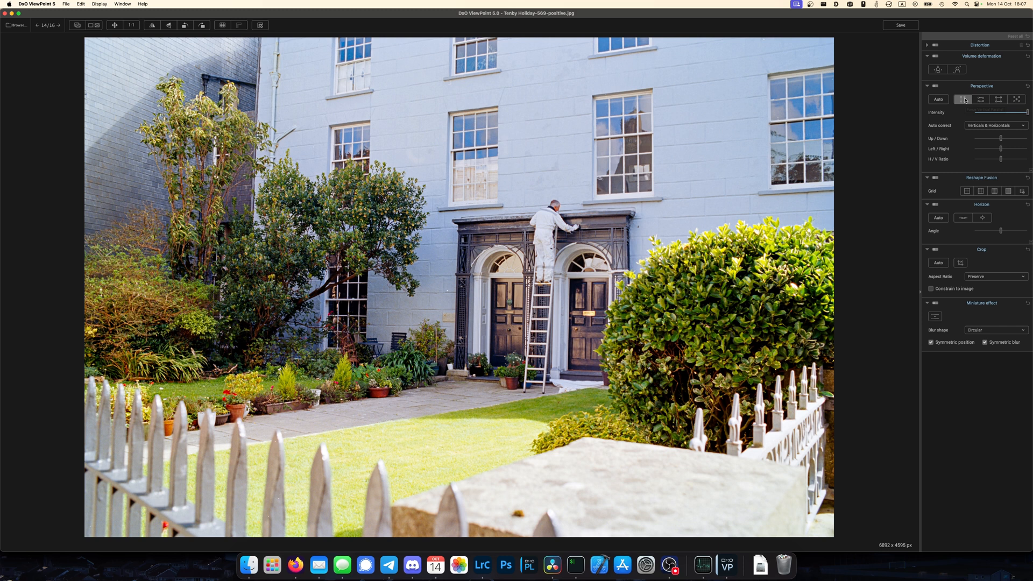
# Step: Place two vertical perspective guides on the townhouse's left and right wall edges
pyautogui.click(962, 99)
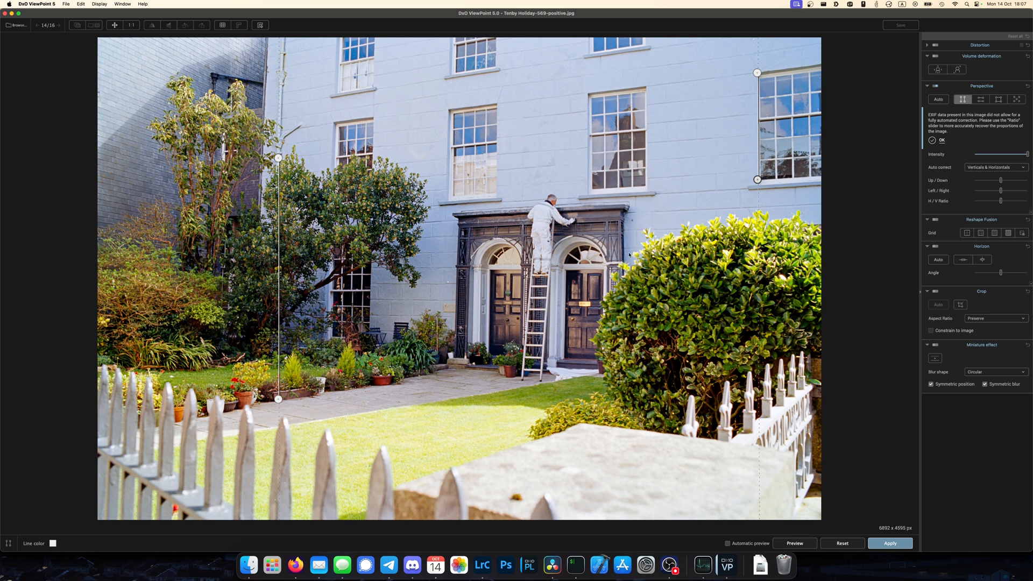
pyautogui.moveTo(451, 236)
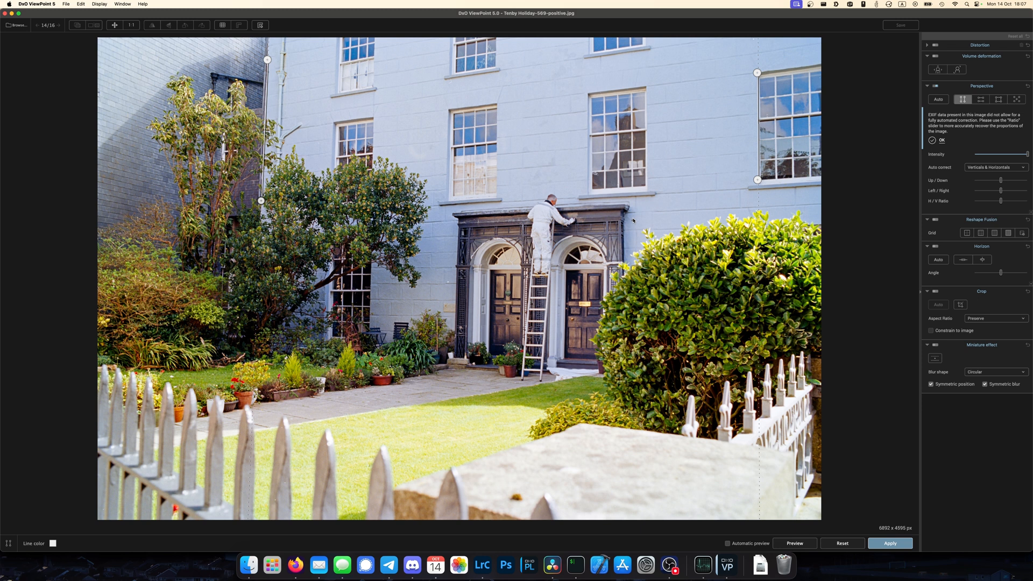
pyautogui.moveTo(610, 161)
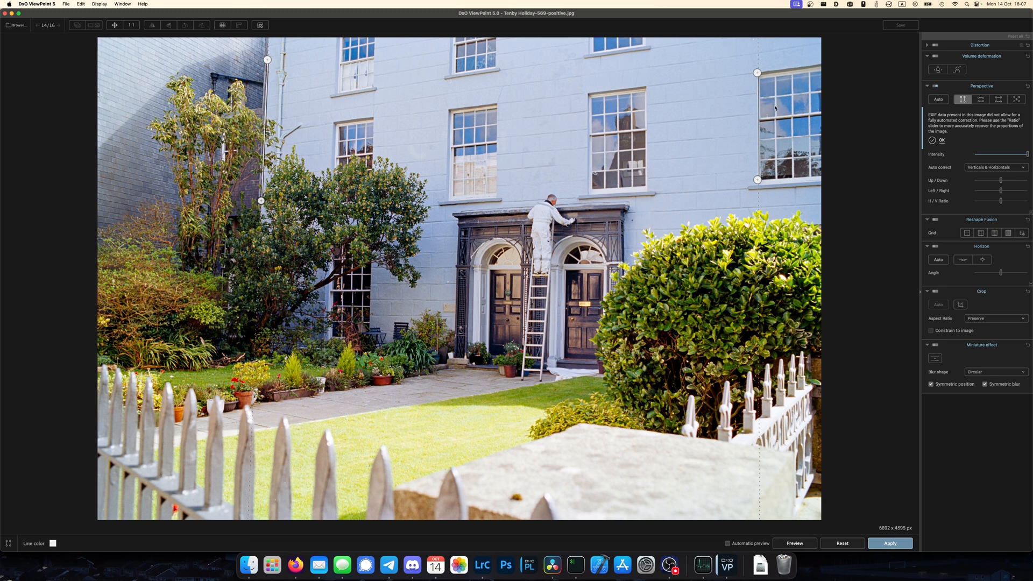
pyautogui.moveTo(789, 203)
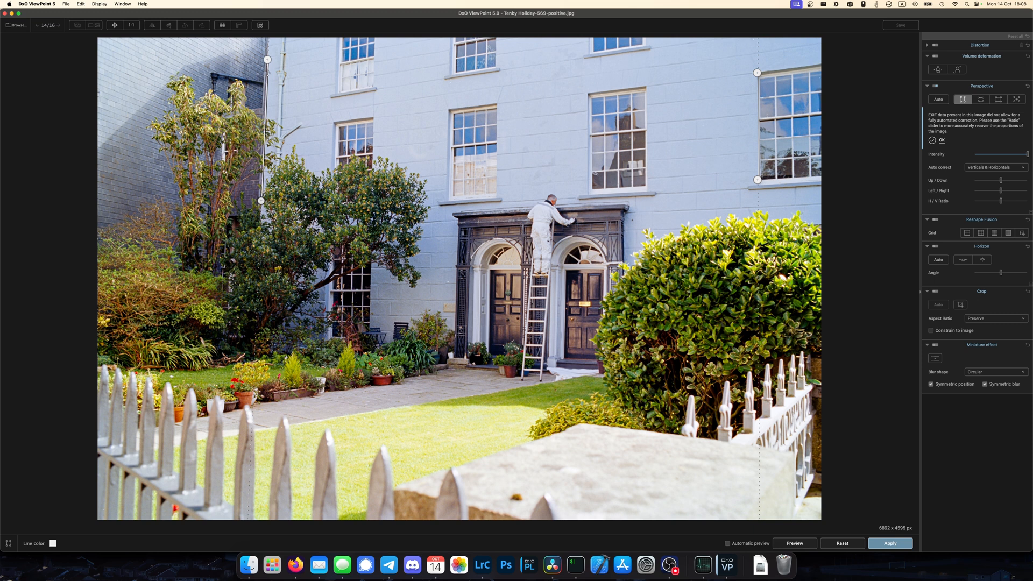
# Step: Apply the vertical-line correction, auto-crop to 5678 × 4452, and compare with the original
pyautogui.click(889, 543)
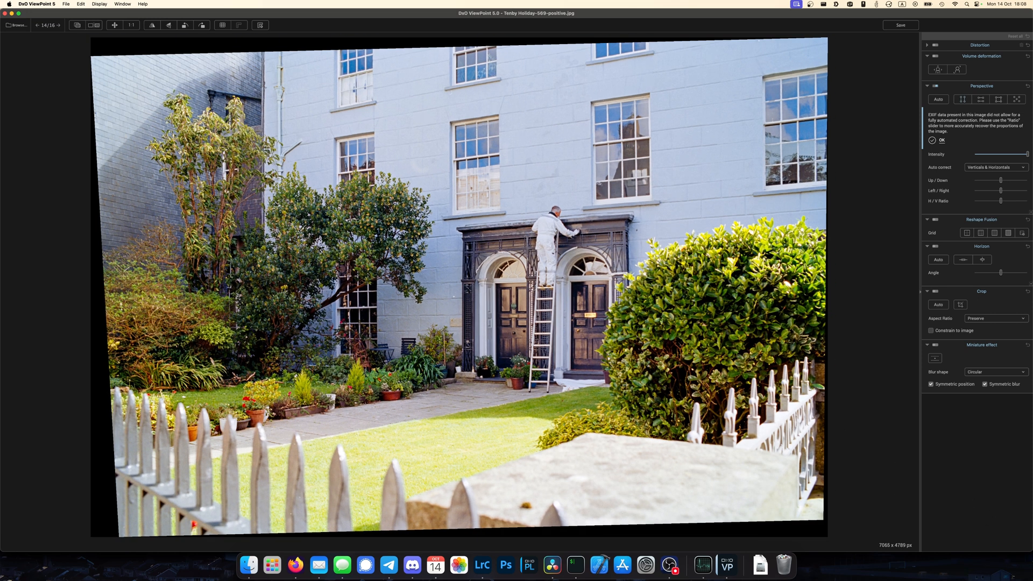
pyautogui.click(937, 305)
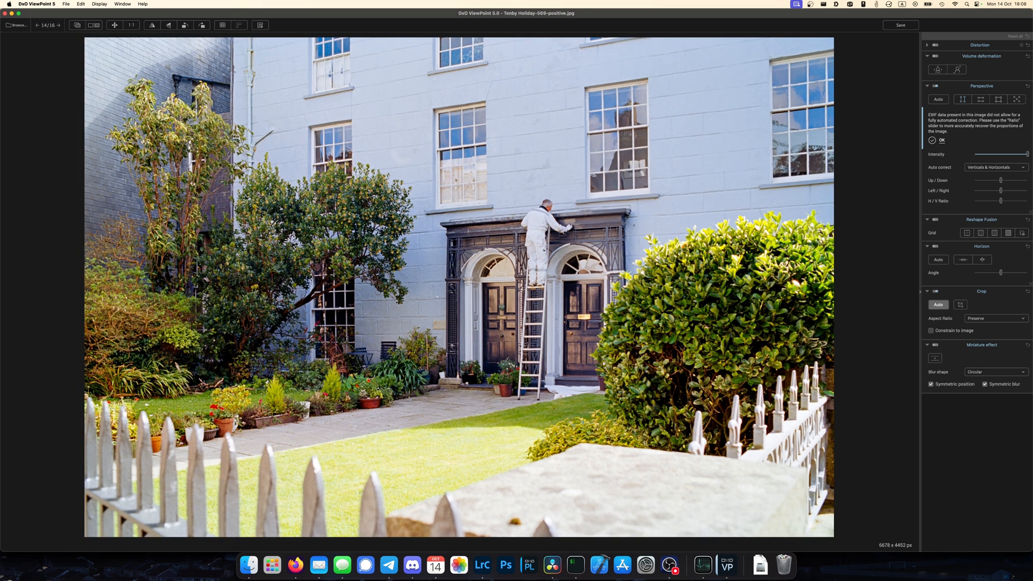
pyautogui.click(77, 25)
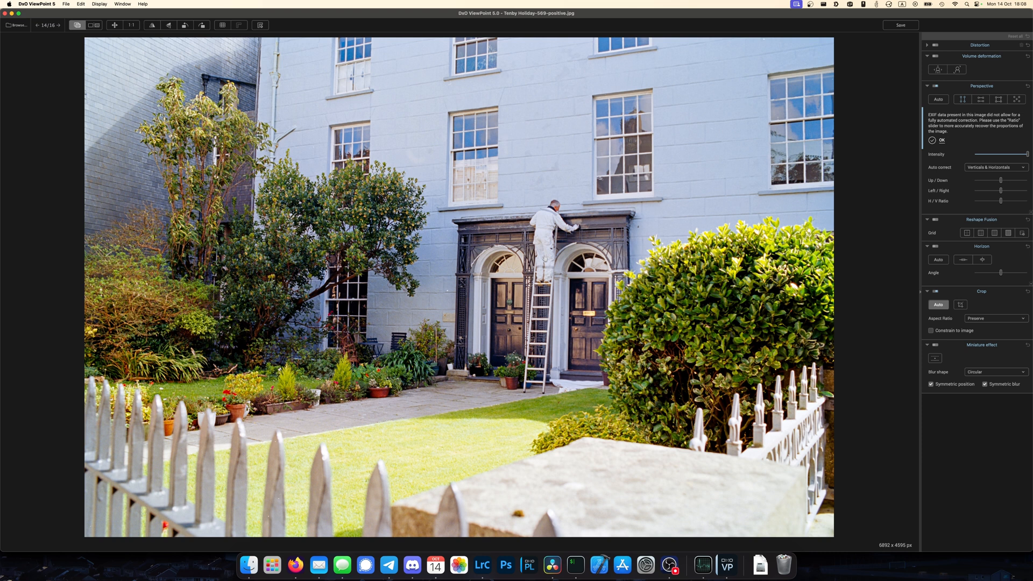
pyautogui.moveTo(356, 35)
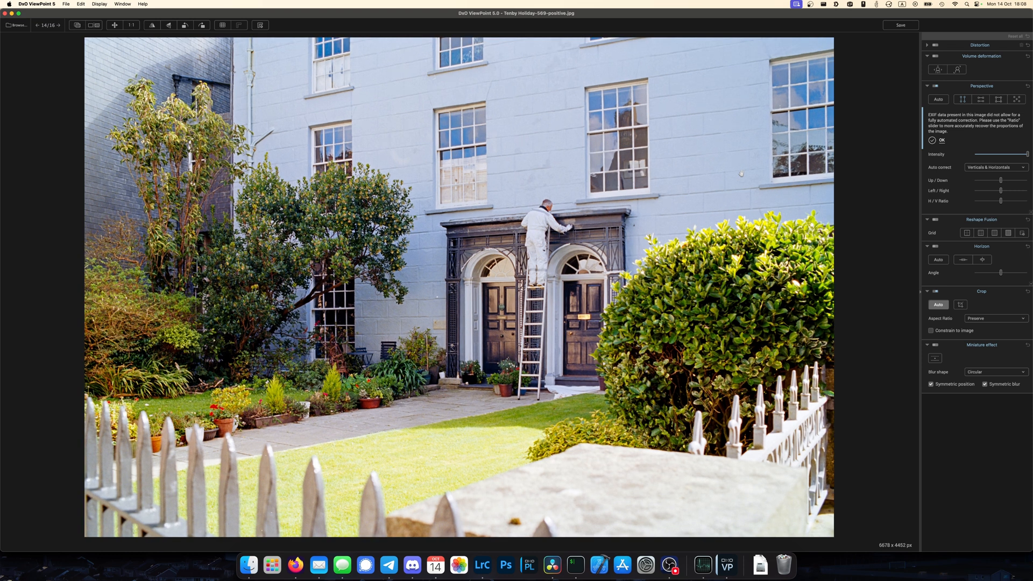
pyautogui.moveTo(416, 191)
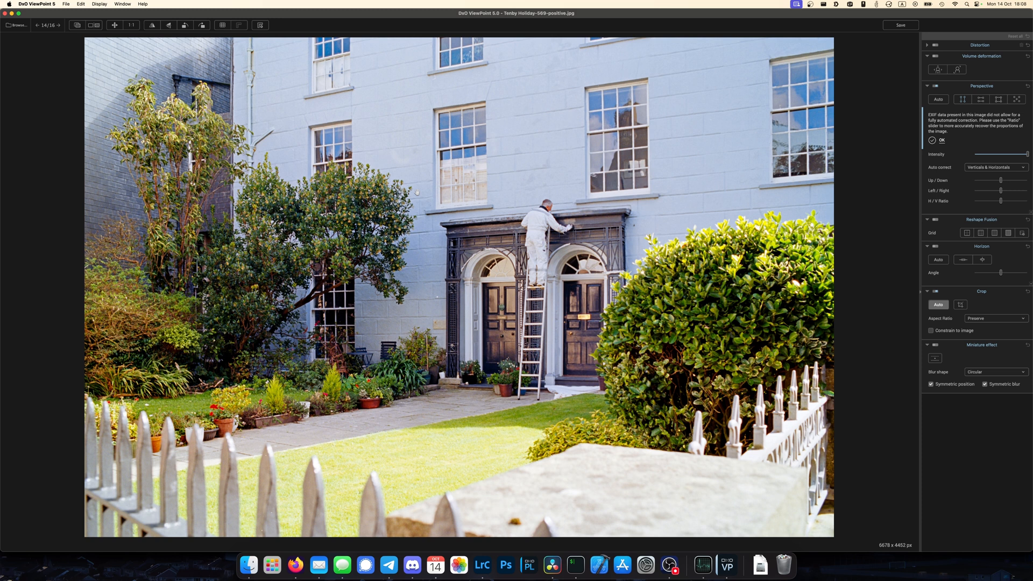
# Step: Level the beach photo's sea horizon by hand, cropping it to 5900 × 4424 pixels
pyautogui.click(59, 25)
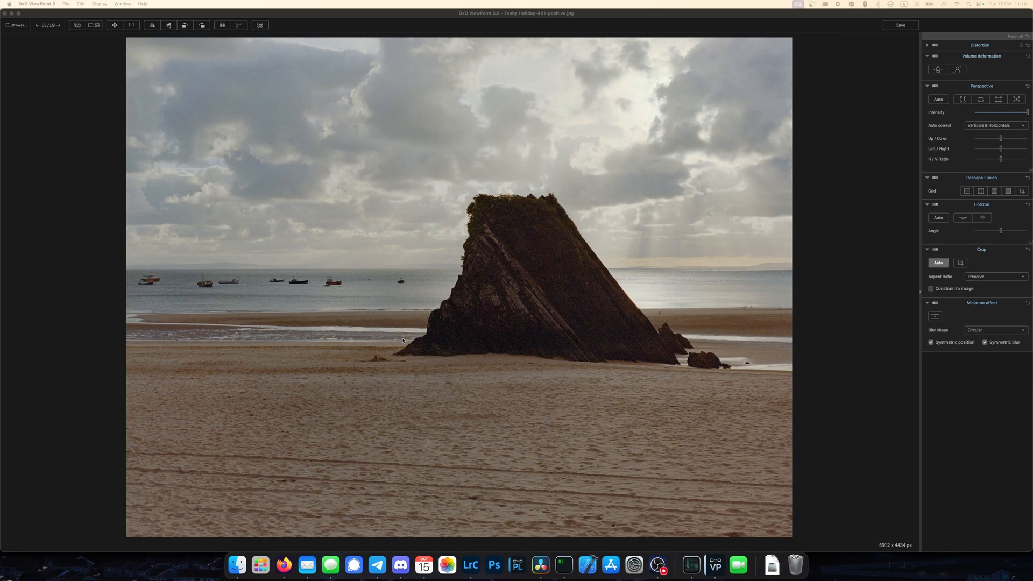
pyautogui.moveTo(796, 245)
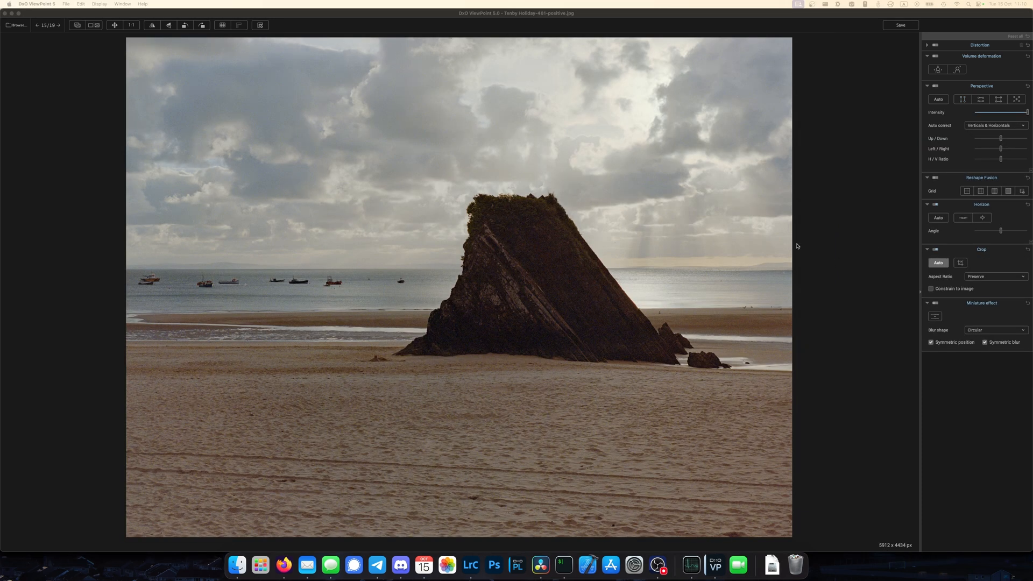
pyautogui.moveTo(796, 229)
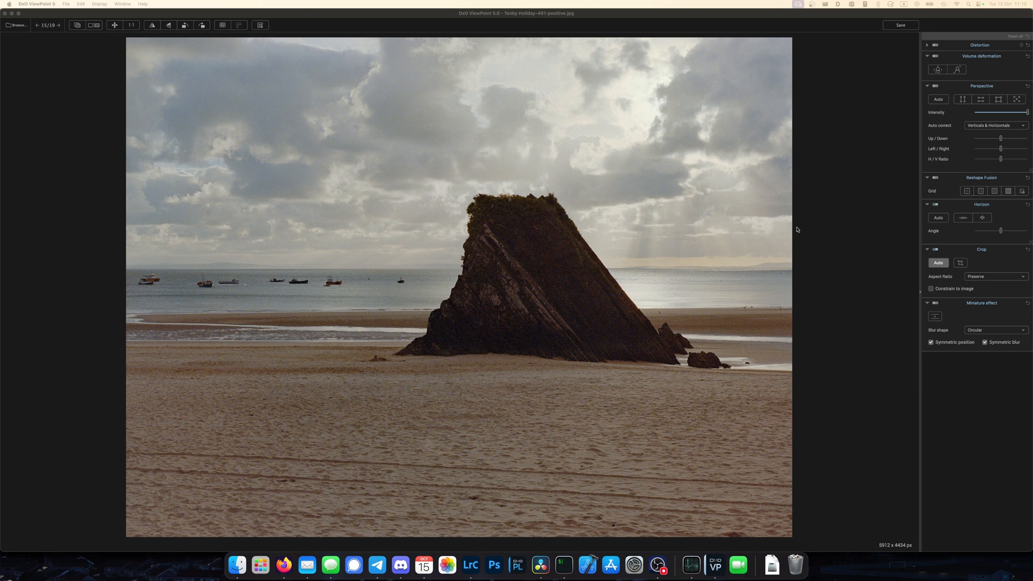
pyautogui.moveTo(816, 229)
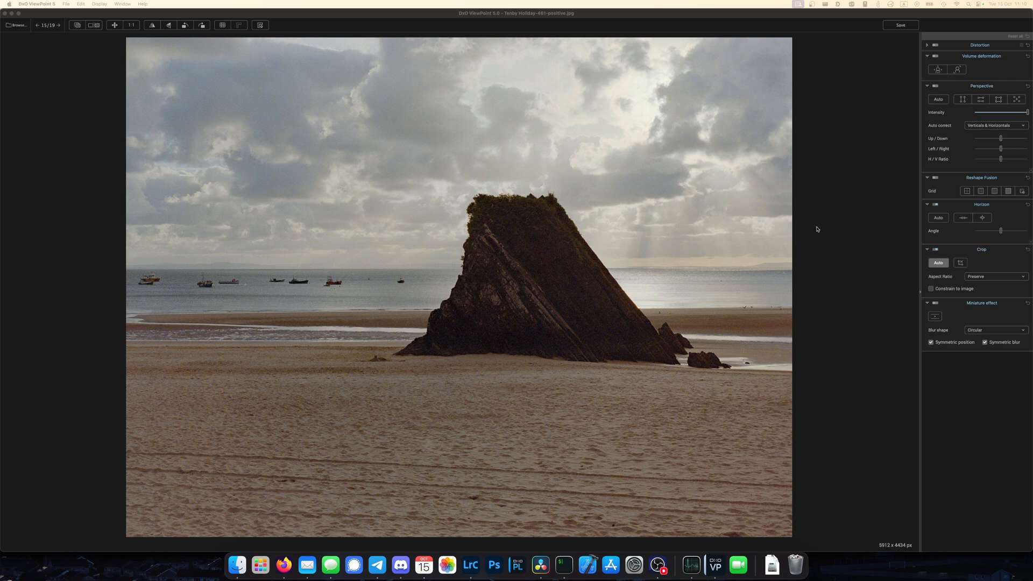
pyautogui.moveTo(959, 221)
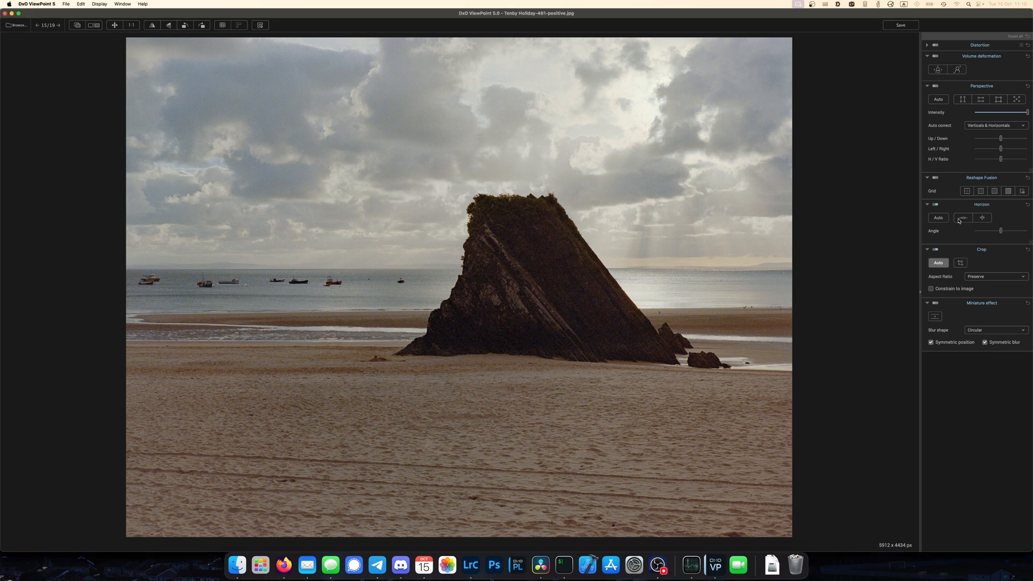
pyautogui.click(962, 217)
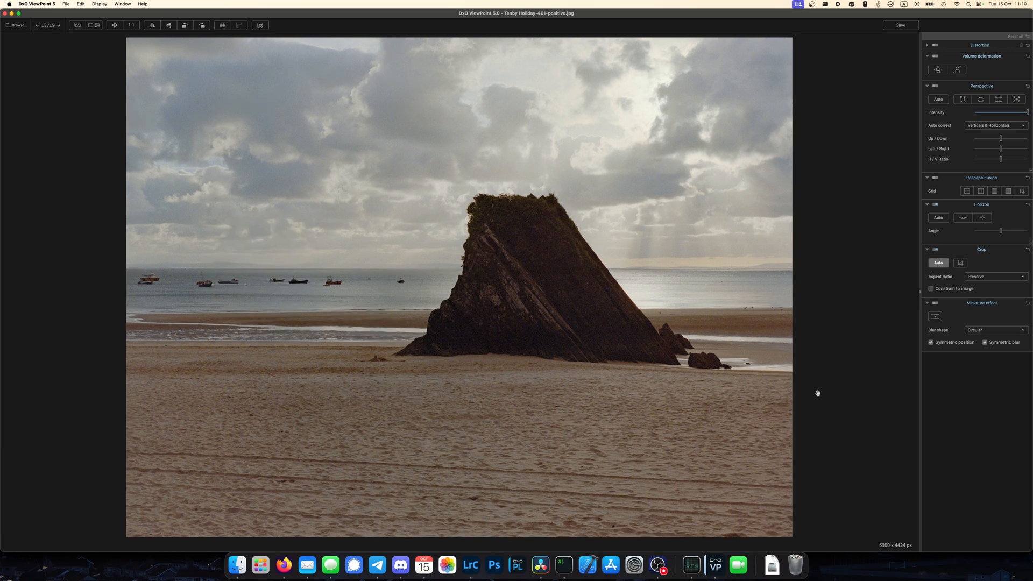
pyautogui.click(77, 25)
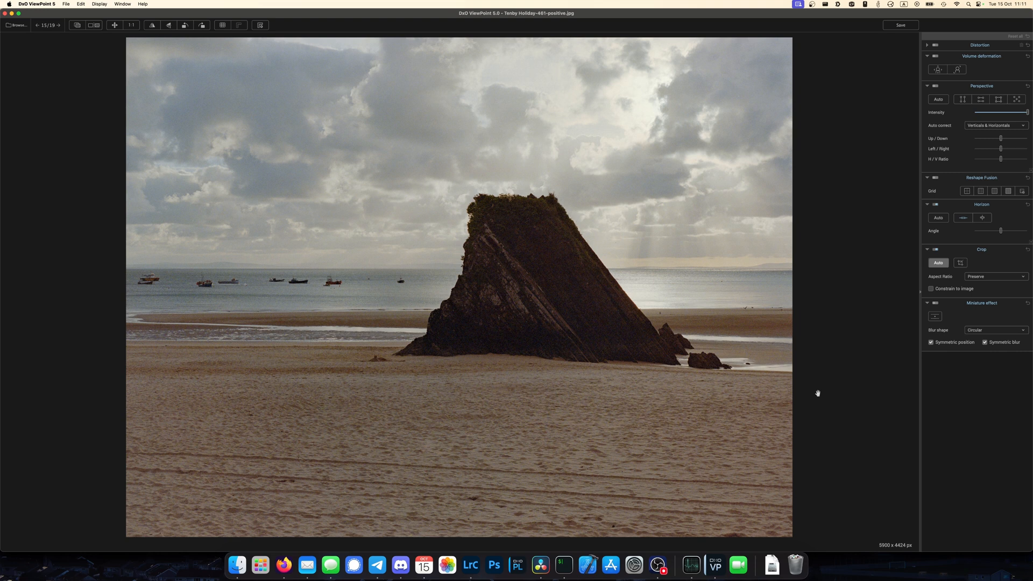
pyautogui.moveTo(803, 393)
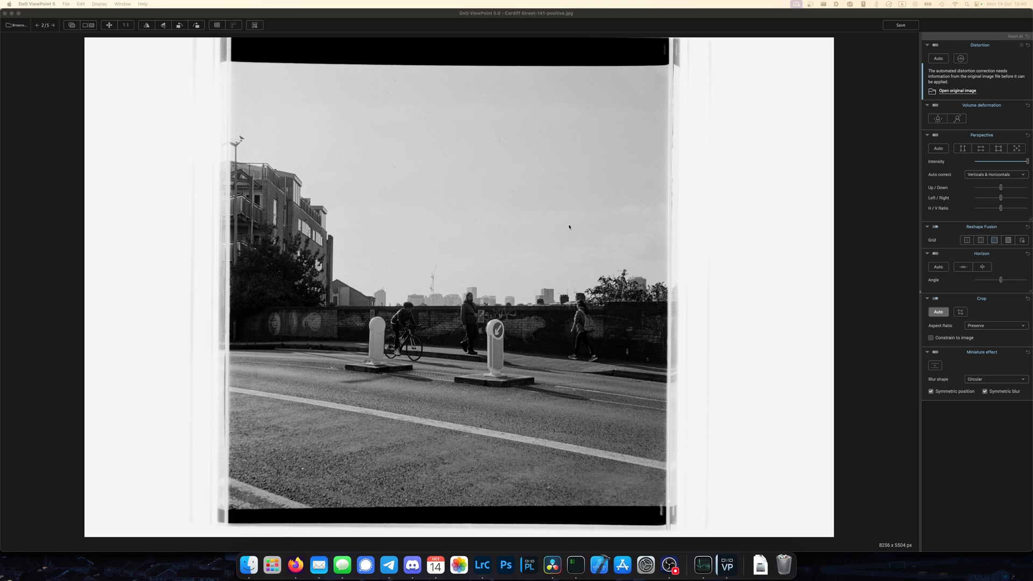
pyautogui.moveTo(356, 235)
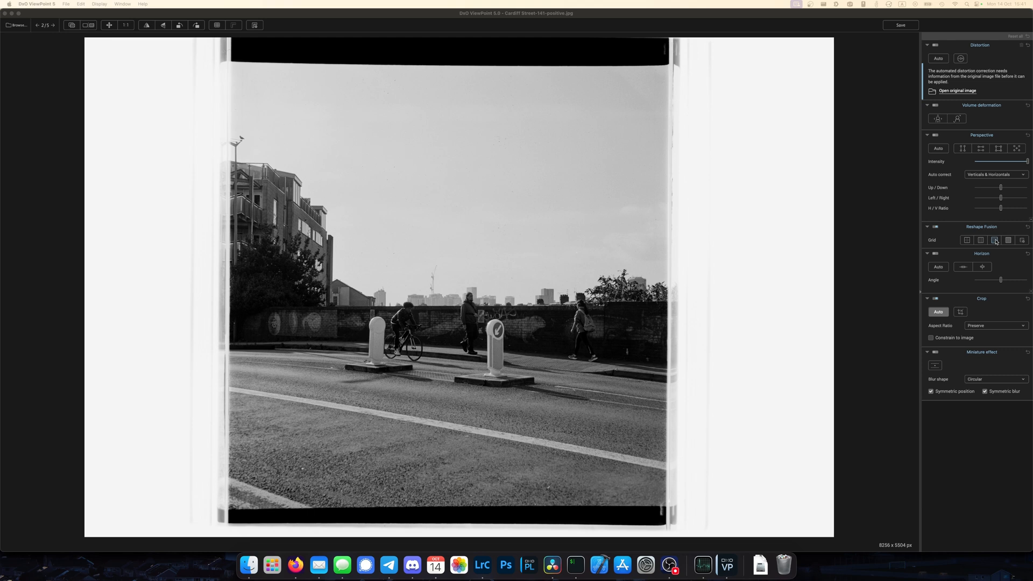
pyautogui.moveTo(272, 188)
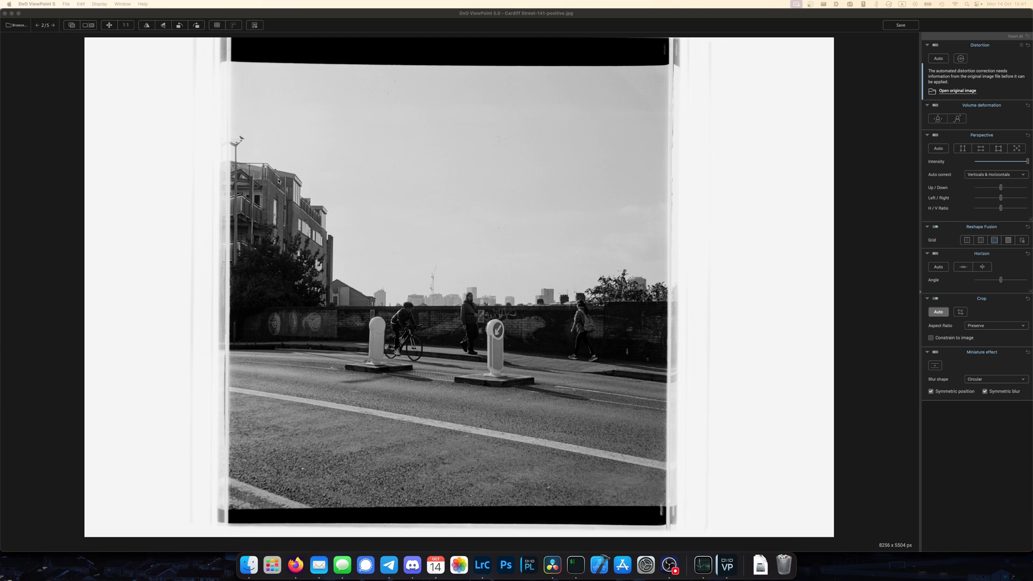
pyautogui.moveTo(350, 182)
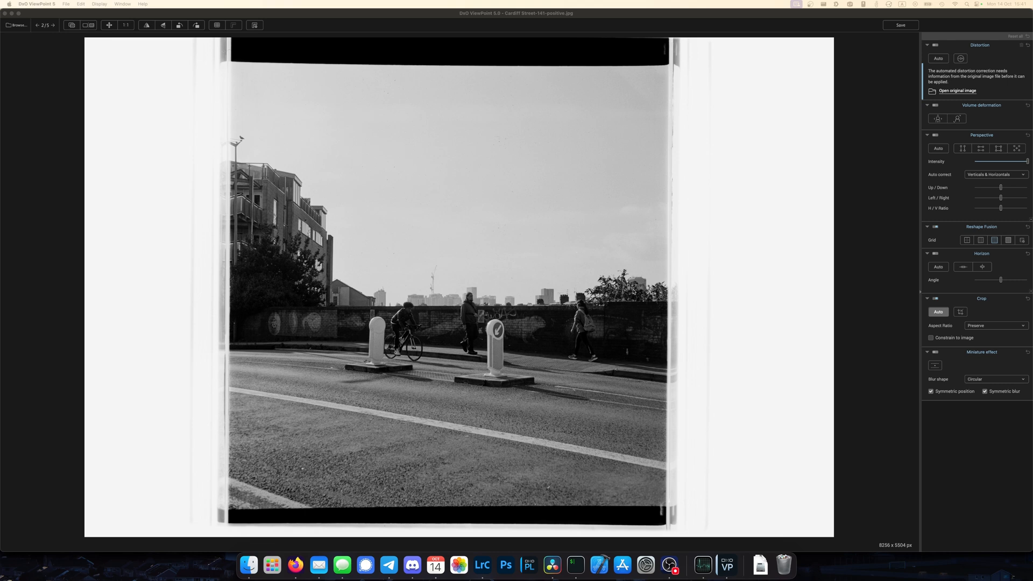
pyautogui.moveTo(369, 191)
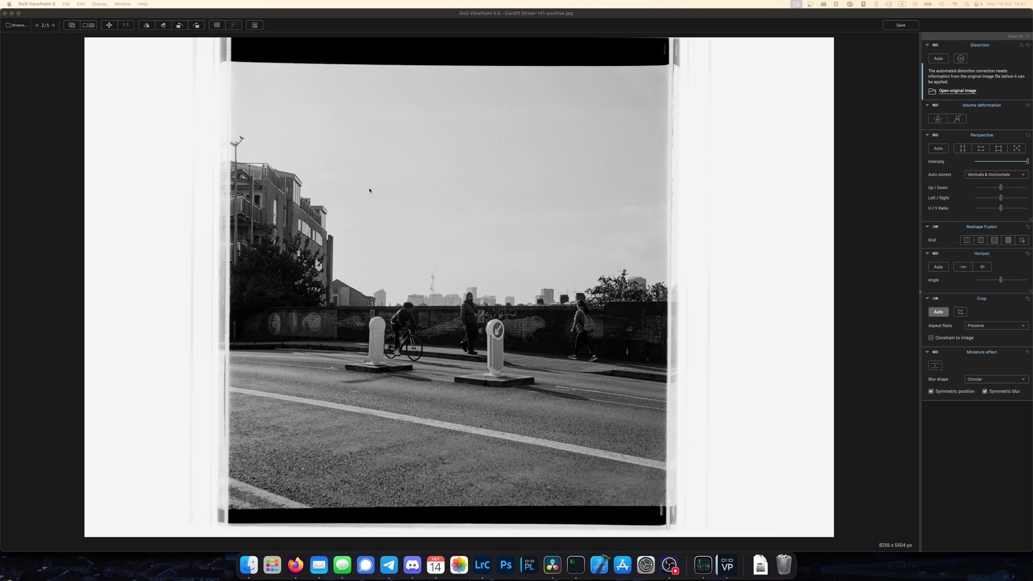
pyautogui.moveTo(282, 237)
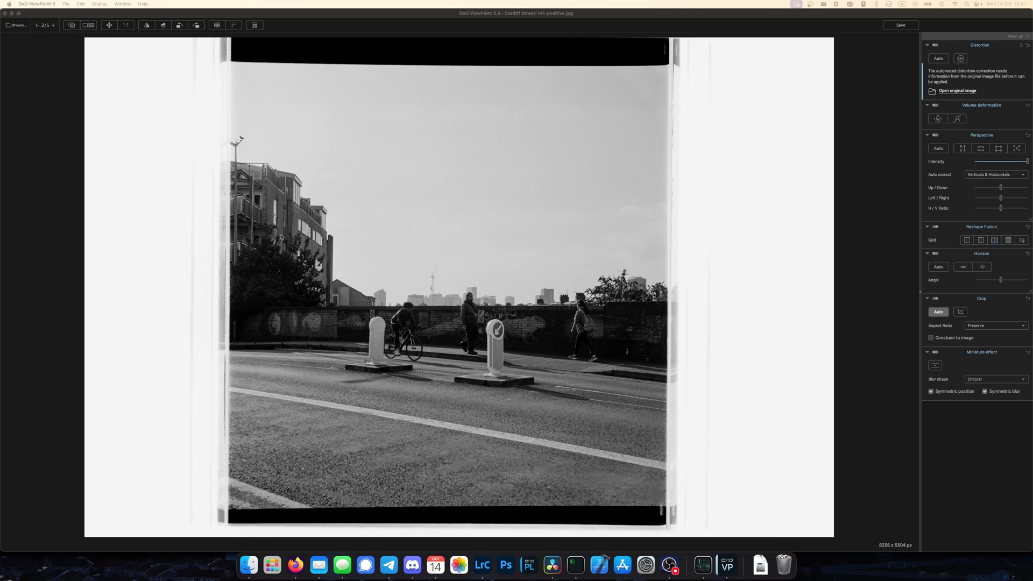
pyautogui.moveTo(987, 185)
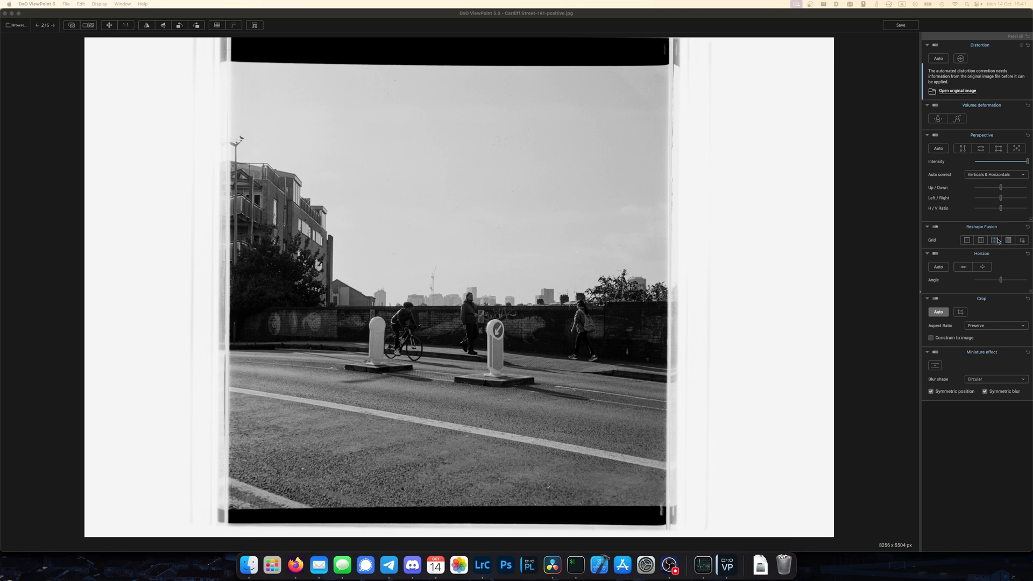
# Step: Open the Cardiff Street scan and start a 16 × 16 Reshape Fusion grid
pyautogui.click(994, 240)
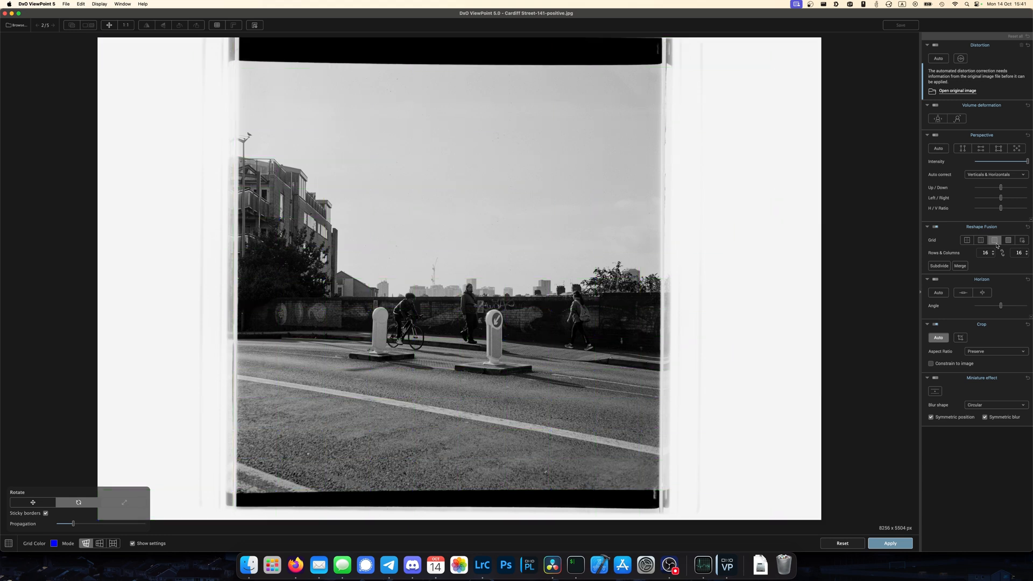
# Step: Show the 16 × 16 grid, adjust points around the leaning left building, and apply
pyautogui.click(994, 240)
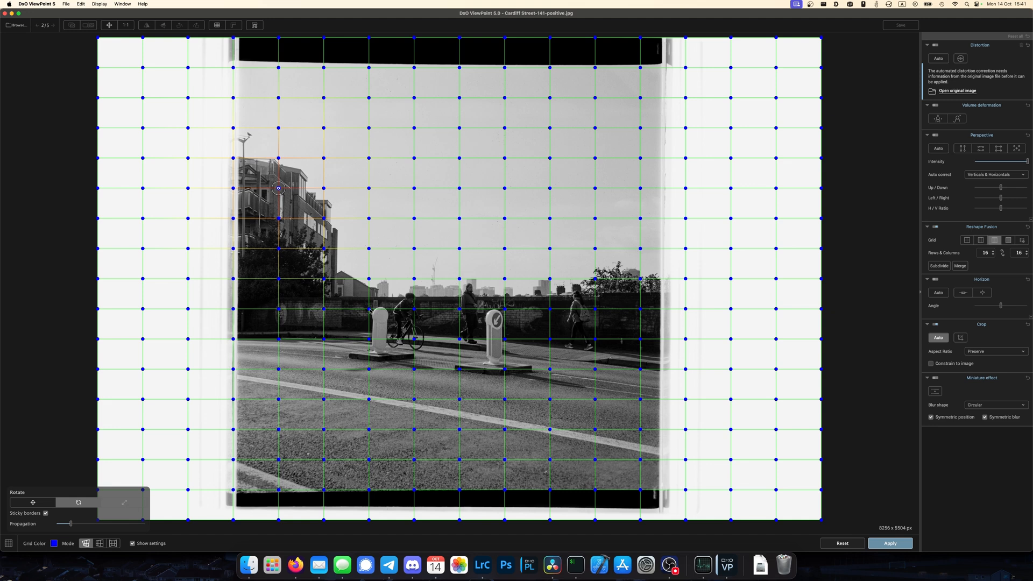
pyautogui.click(31, 502)
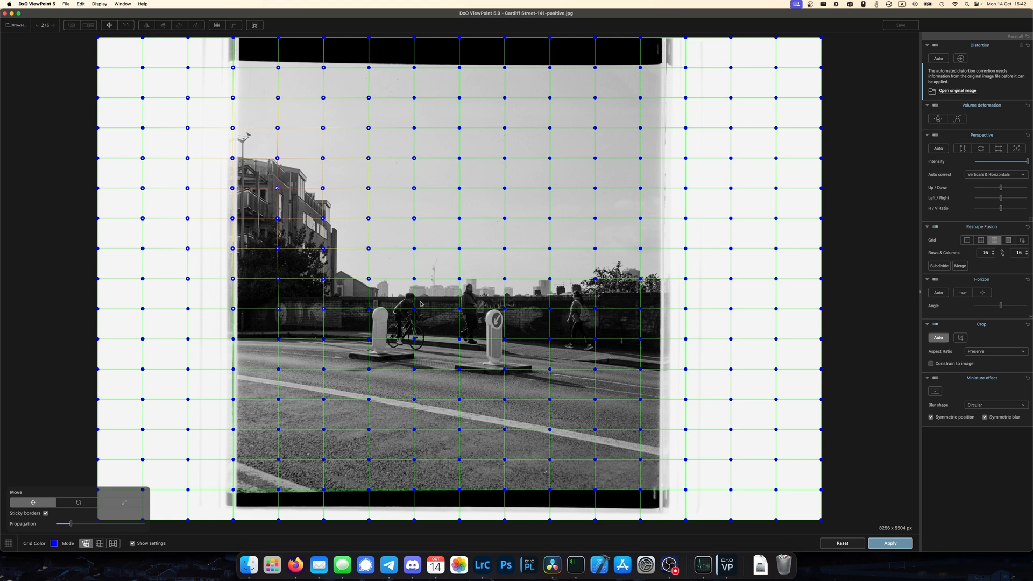
pyautogui.click(889, 543)
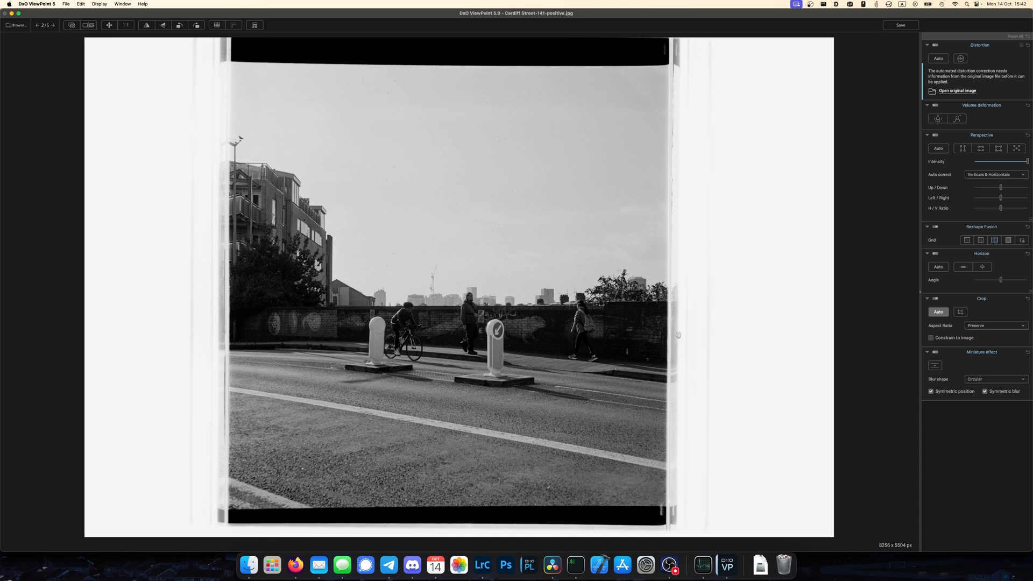
pyautogui.moveTo(294, 234)
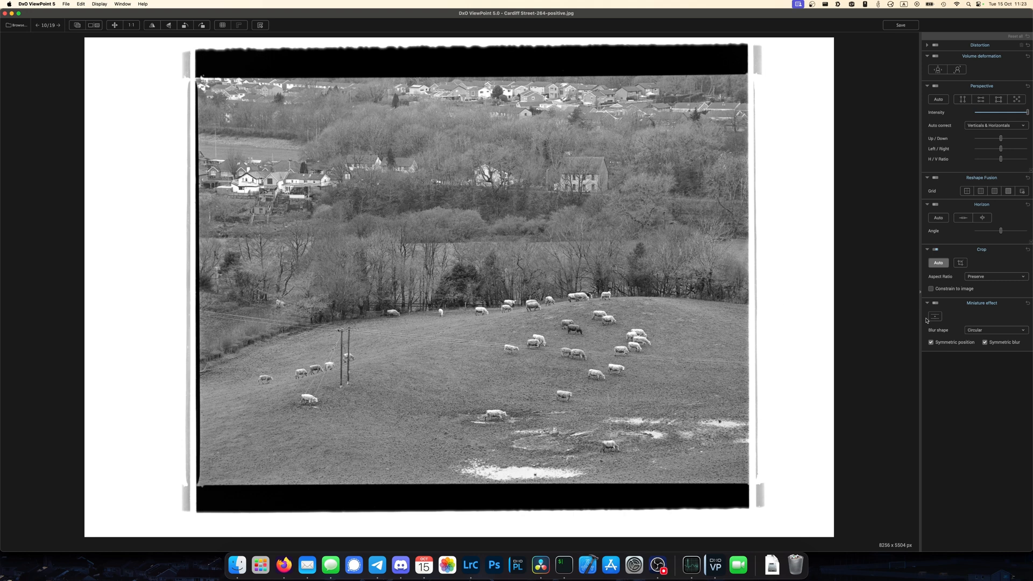
# Step: Apply a 9-blade miniature blur keeping the sheep sharp, then compare before and after
pyautogui.click(935, 317)
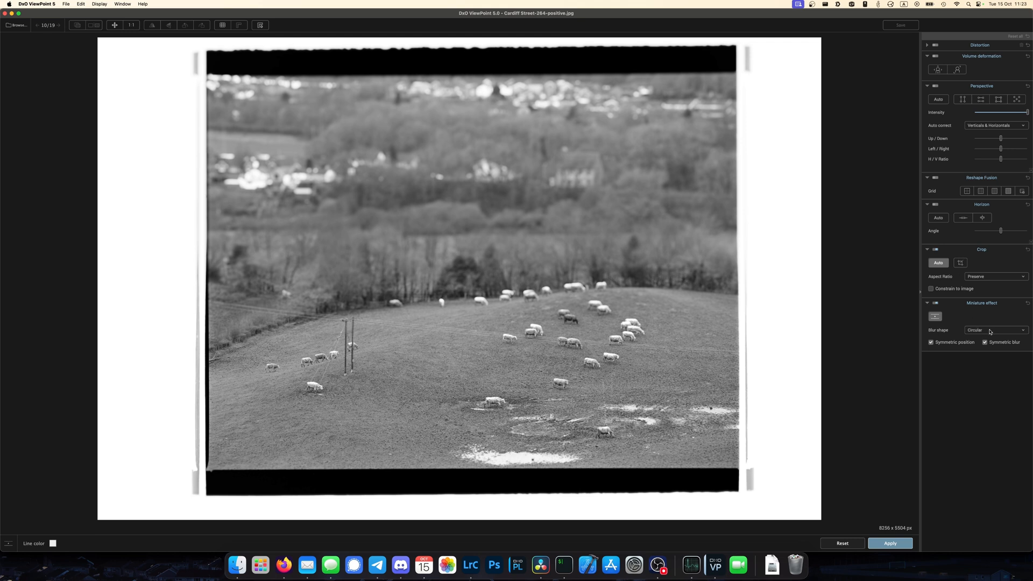
pyautogui.click(994, 330)
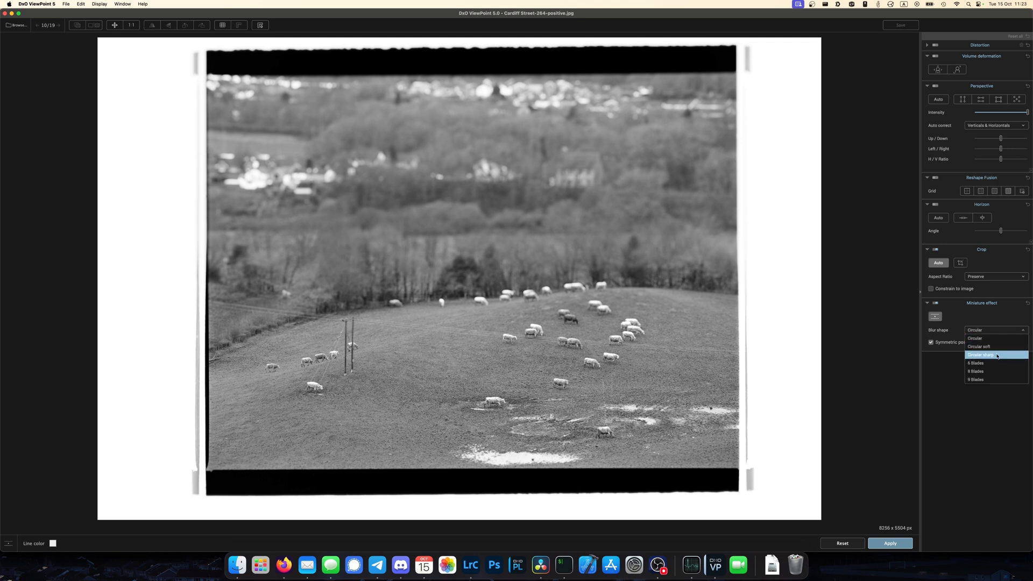
pyautogui.moveTo(994, 363)
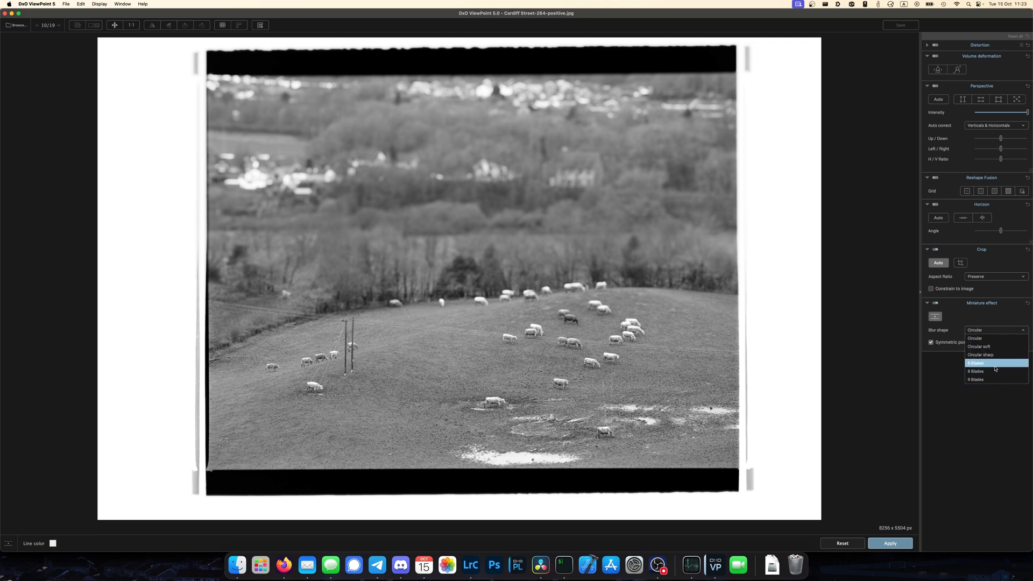
pyautogui.click(975, 379)
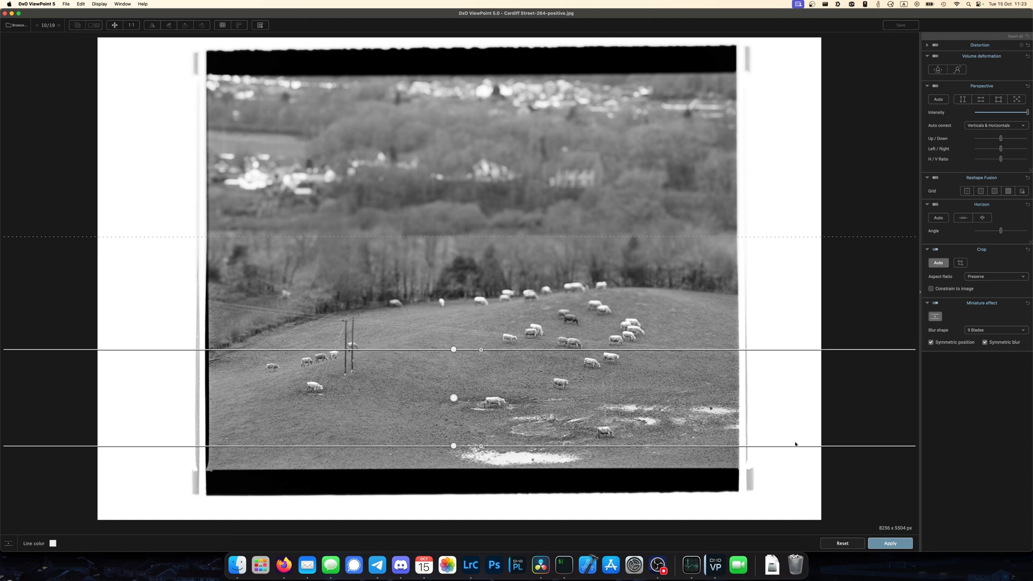
pyautogui.click(889, 543)
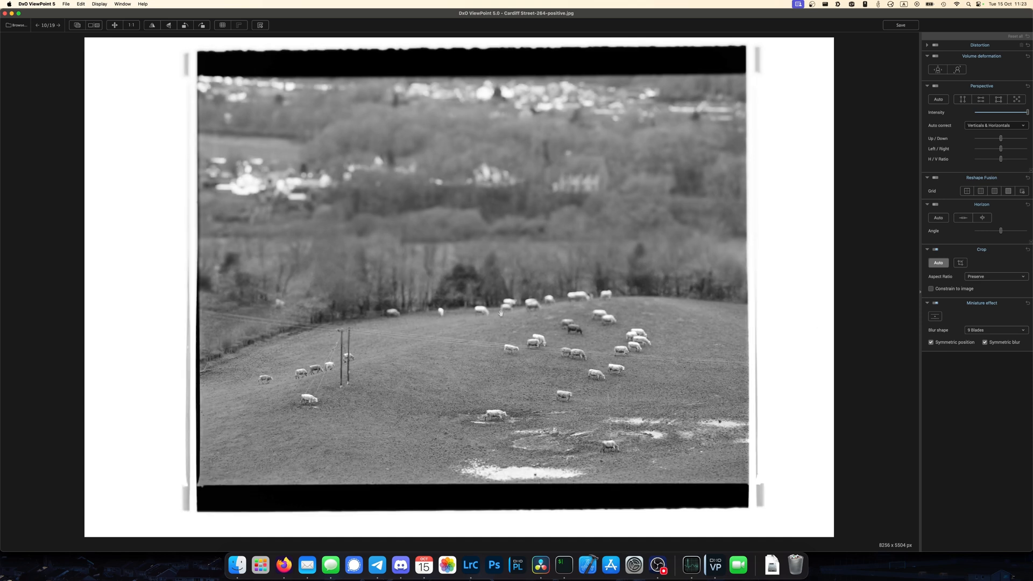
pyautogui.moveTo(451, 275)
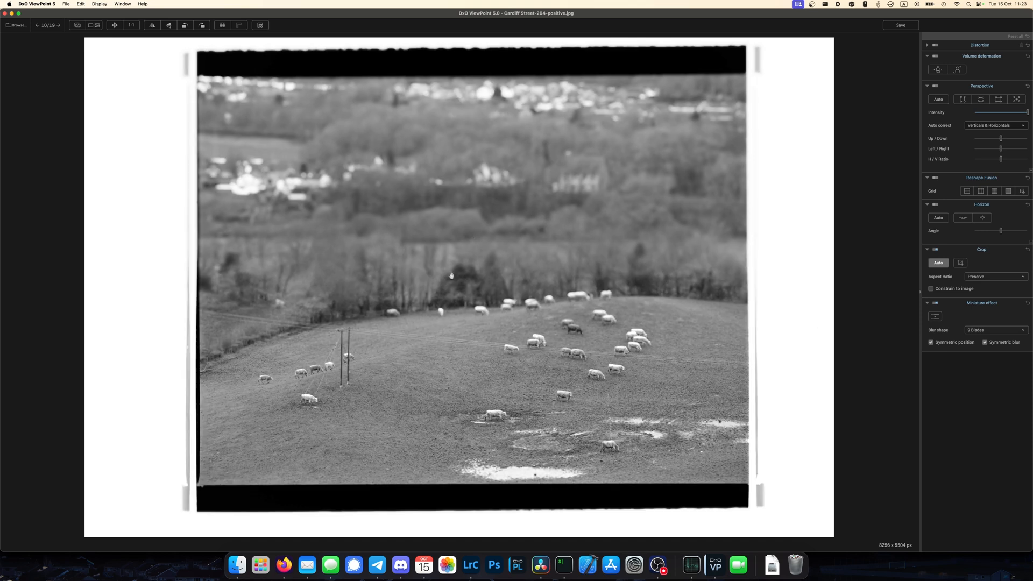
pyautogui.click(77, 25)
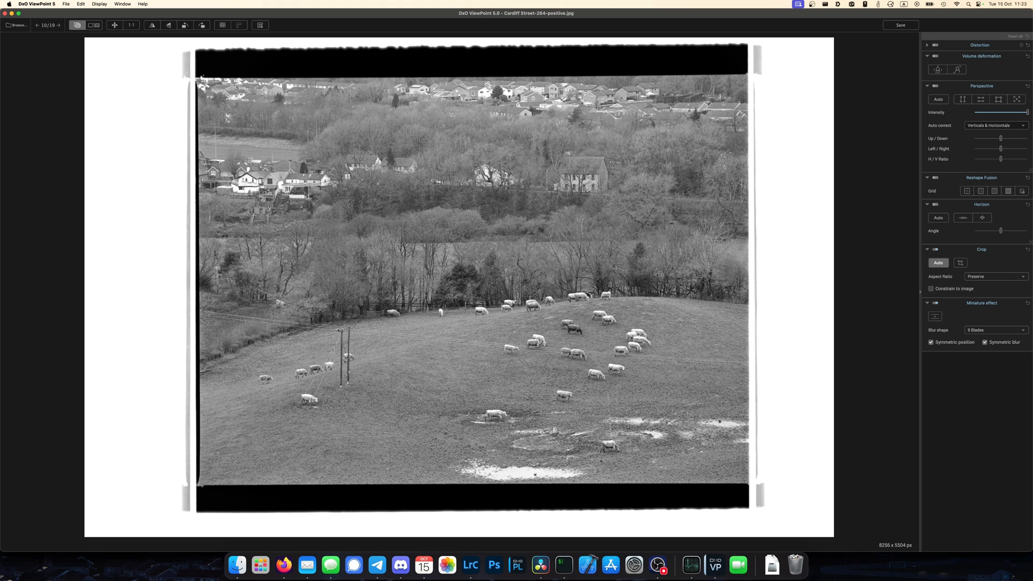